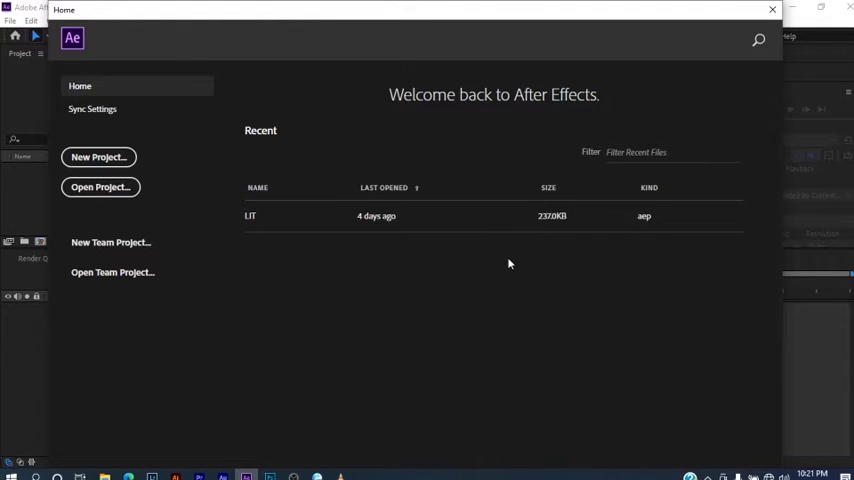
mouse_move(438, 169)
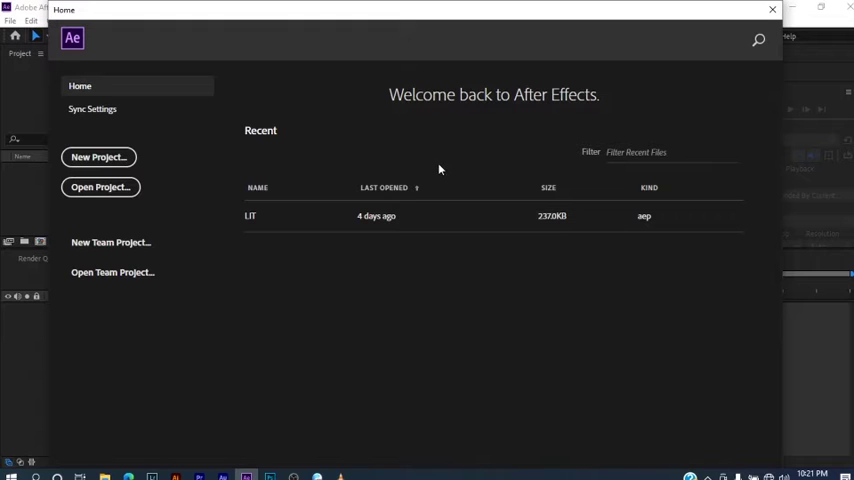
mouse_move(446, 167)
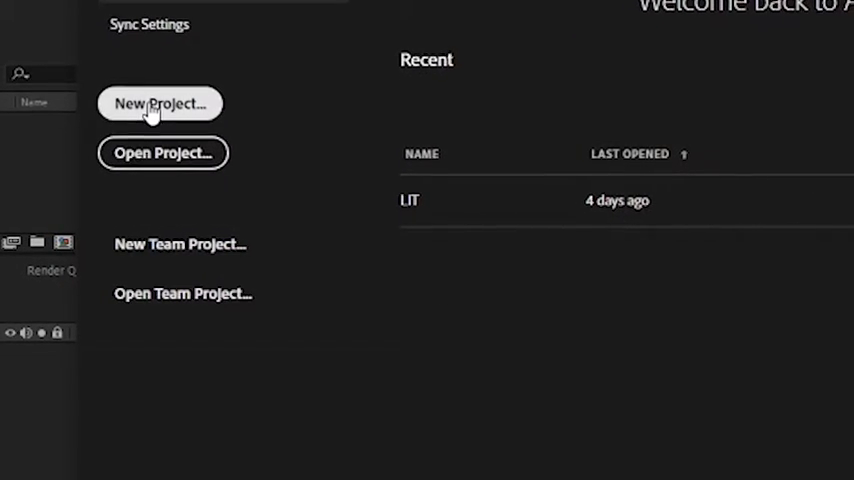
- Start a new project and a 1500×1500, 29.97 fps composition named Typewriter on black
left_click(160, 103)
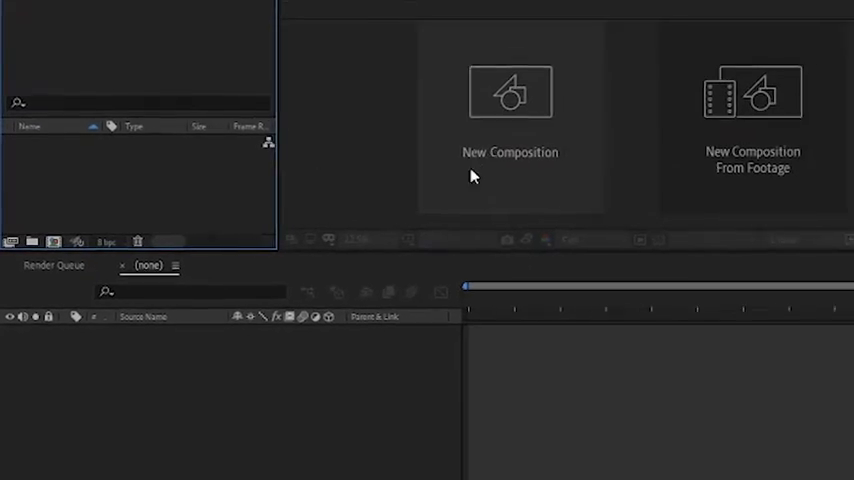
left_click(510, 92)
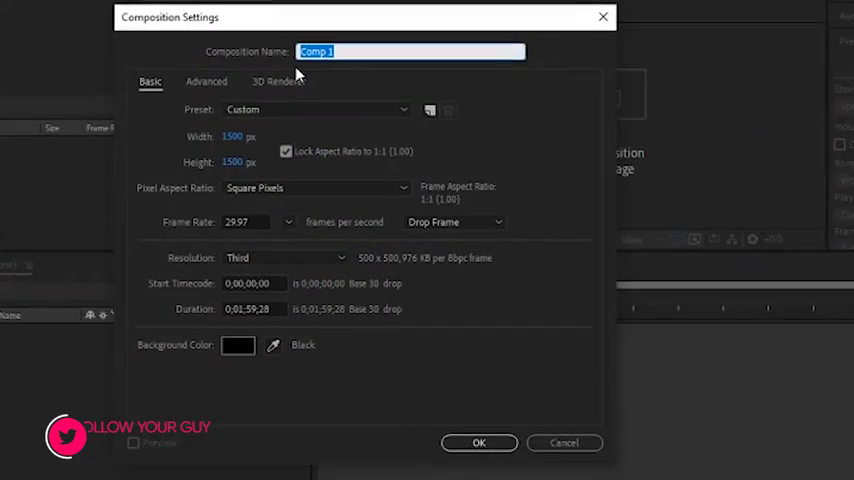
type("Typewriter")
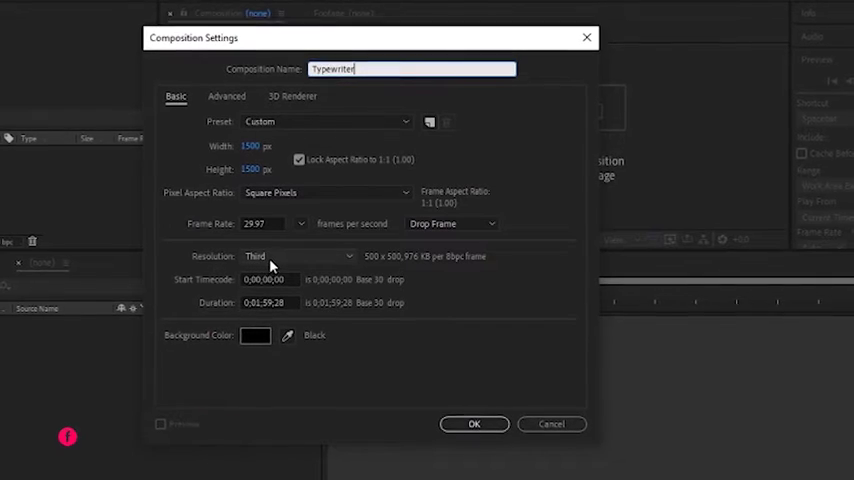
left_click(298, 255)
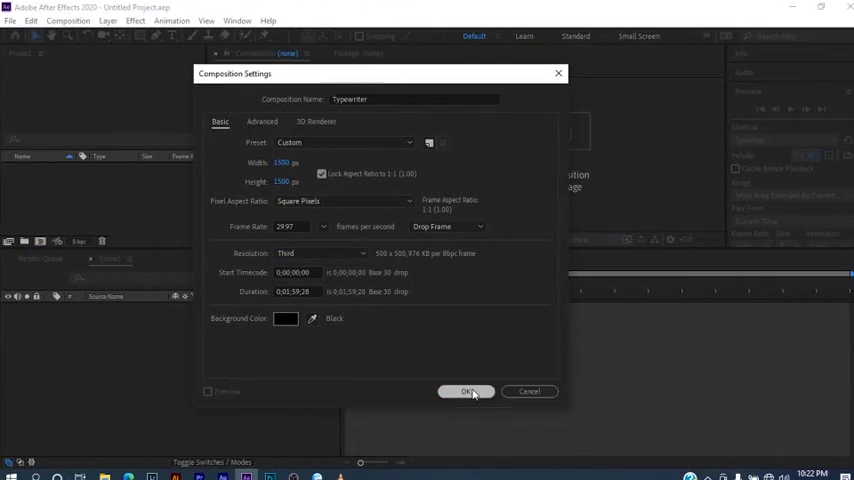
- Confirm the composition and add the text 'How to Create Typewriter Effect With Adobe After Effects'
left_click(467, 391)
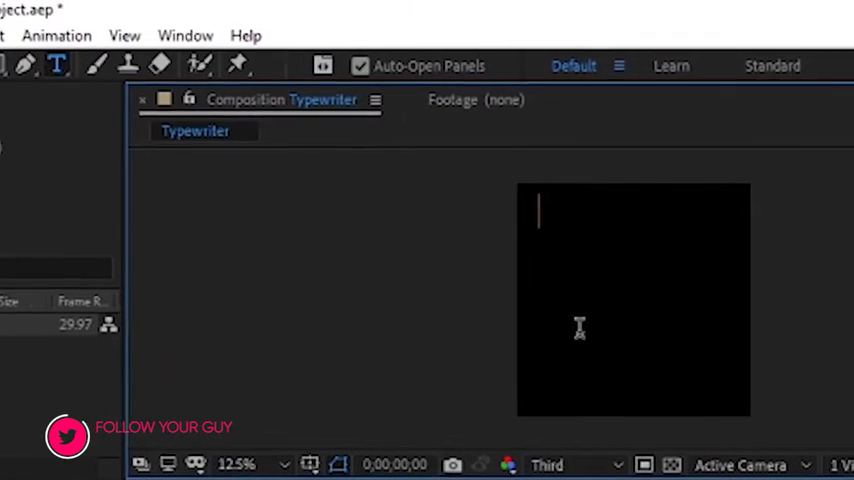
type("H")
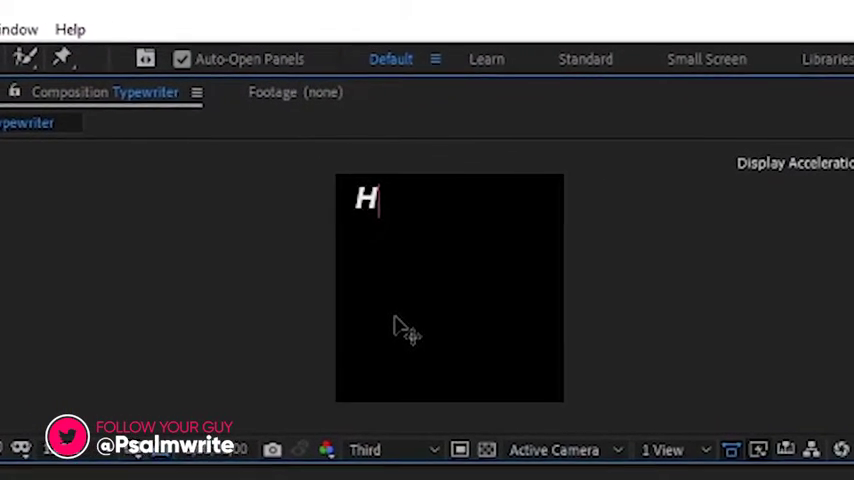
type("ow to")
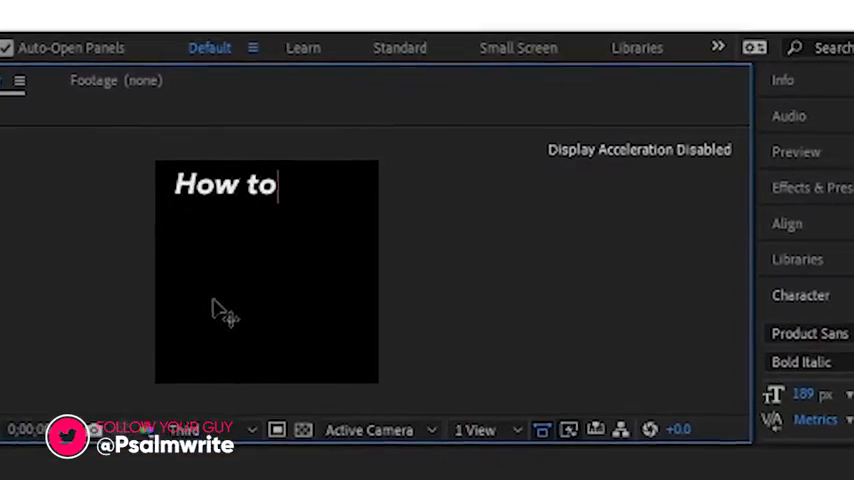
type("Ctrea")
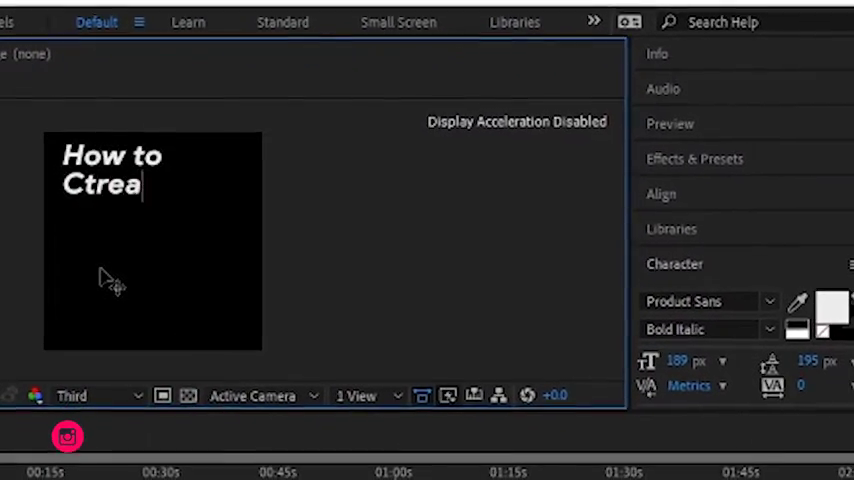
type("t")
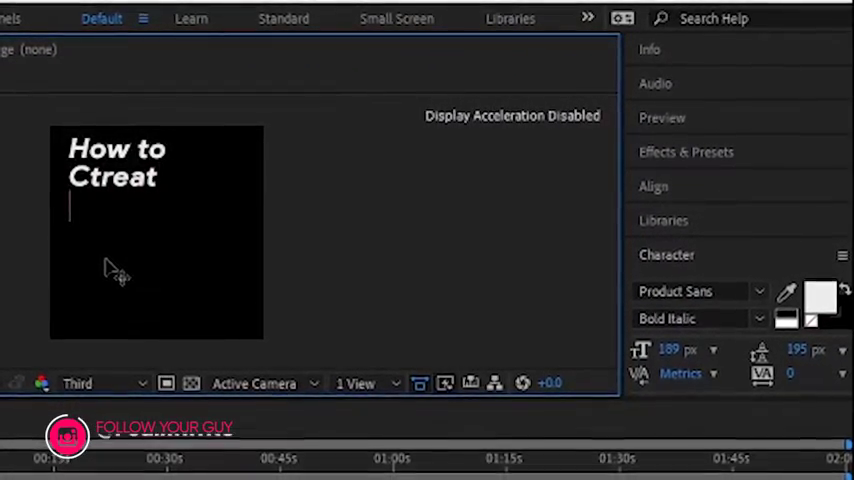
type("Typewriter")
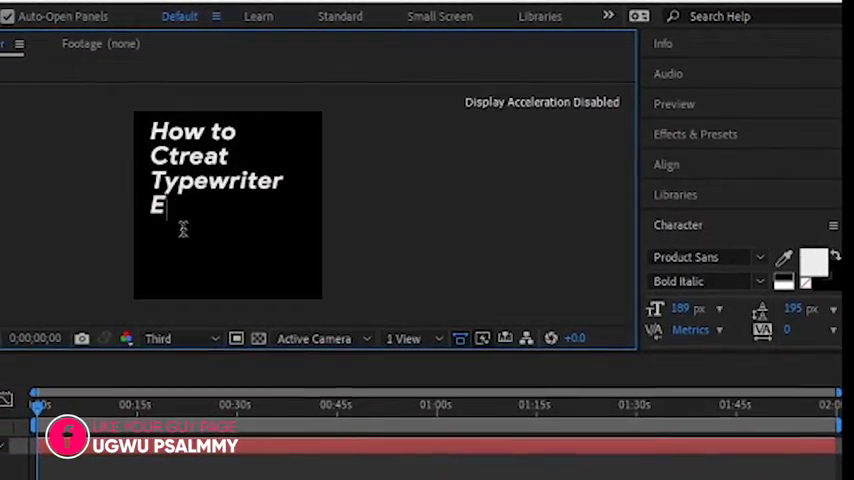
type("ffect With")
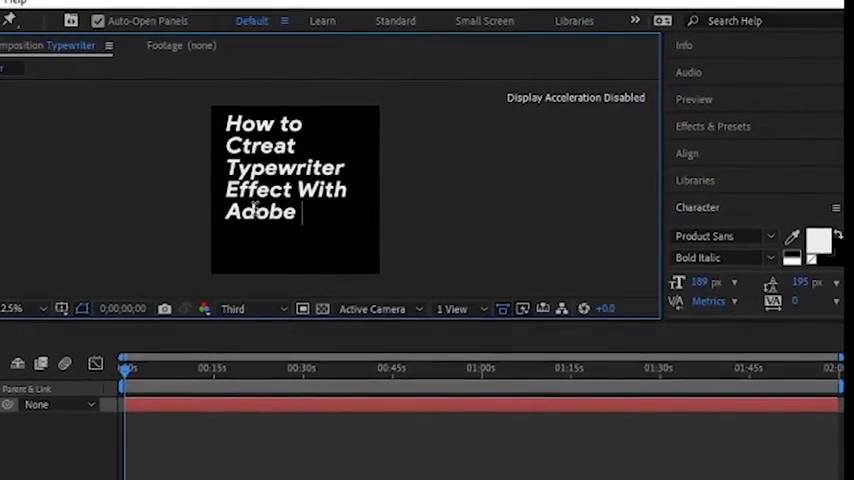
type("After Effects")
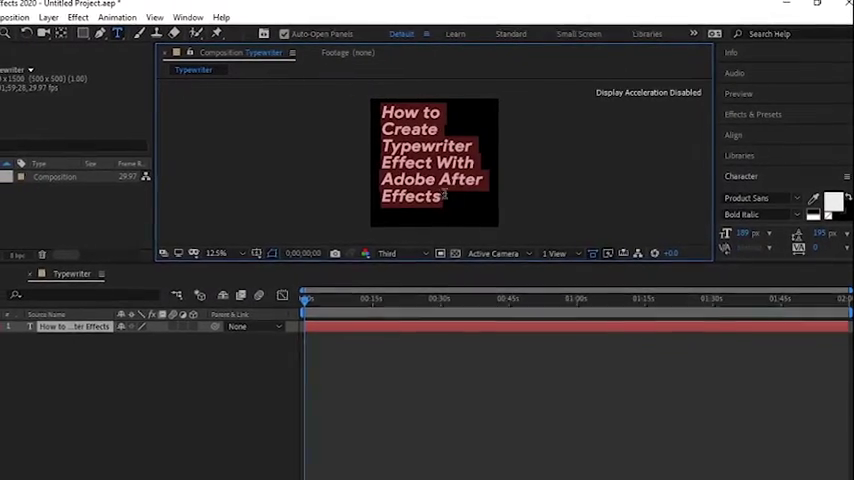
- Switch the title's font style from bold italic to Product Sans Regular
left_click(760, 209)
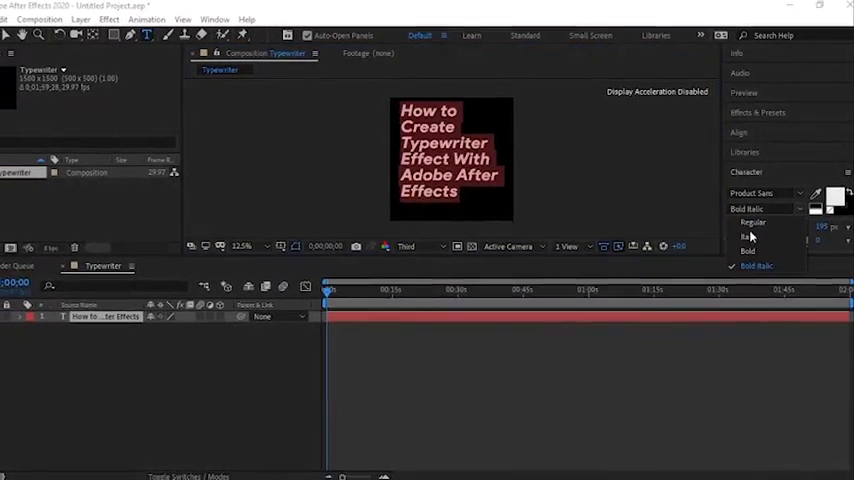
left_click(752, 222)
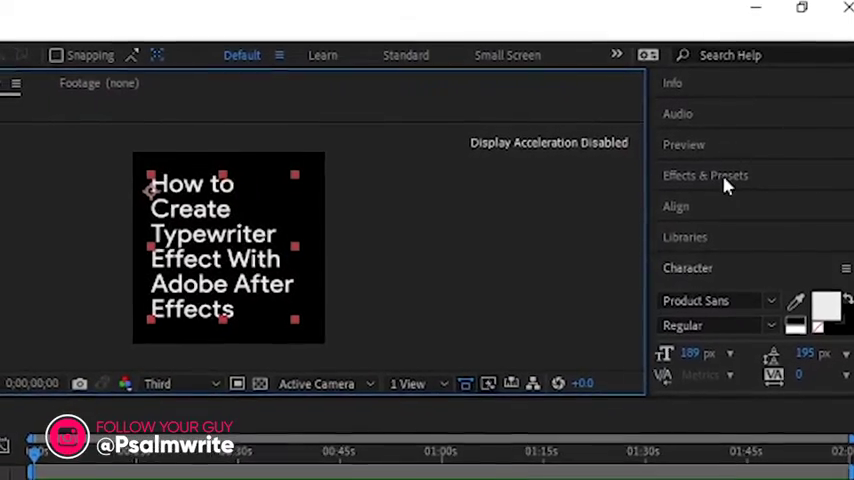
- Apply the Animate In > Typewriter text preset so the title types itself in
left_click(705, 175)
type("typewrite")
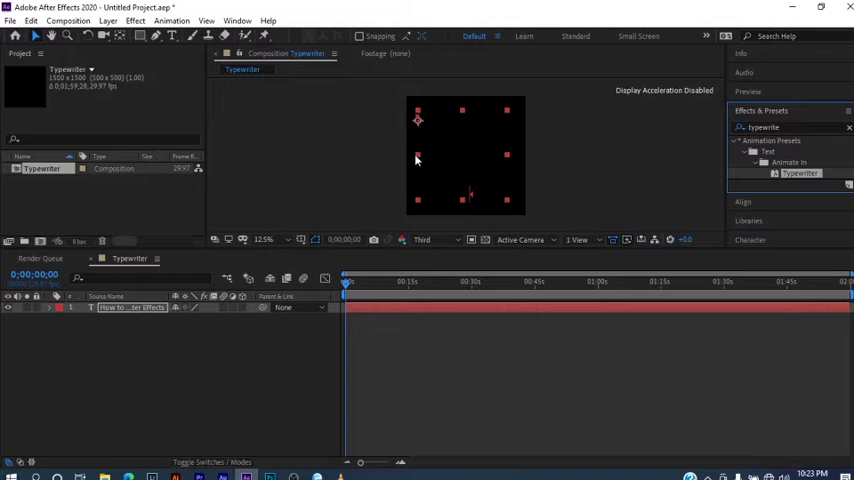
mouse_move(360, 295)
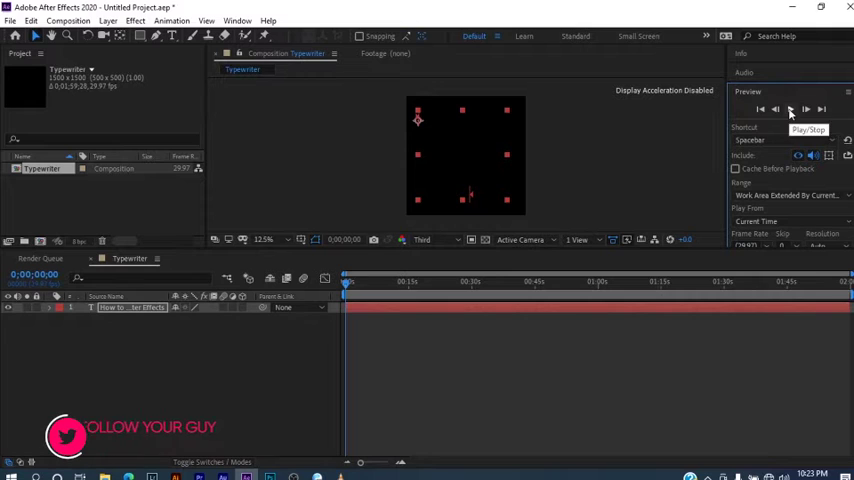
- Preview the typing animation and stop playback
left_click(790, 110)
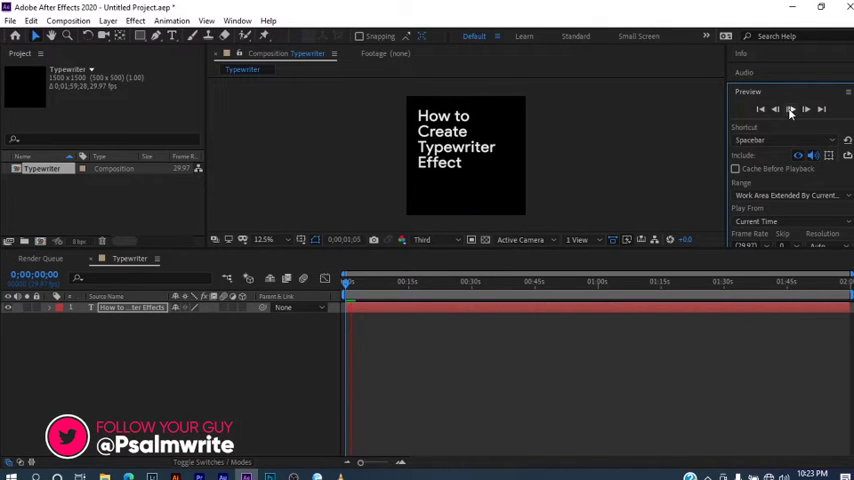
left_click(791, 109)
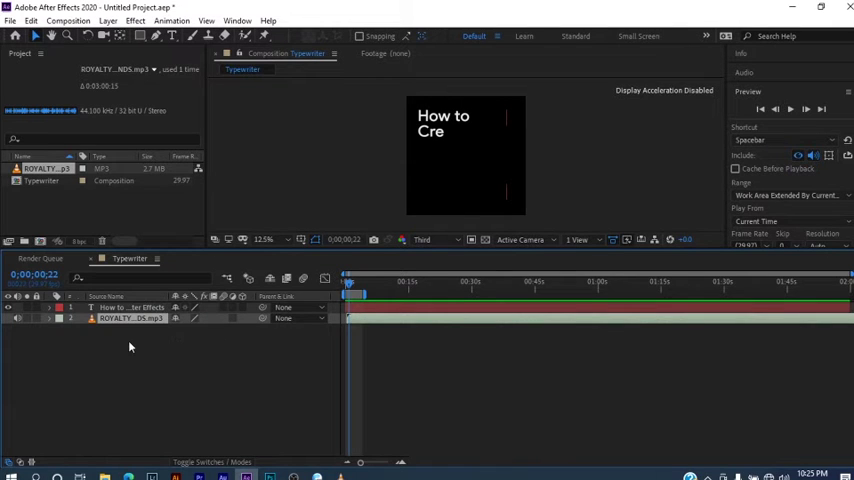
- Add a red solid layer behind the title from the timeline's New > Solid menu
right_click(129, 347)
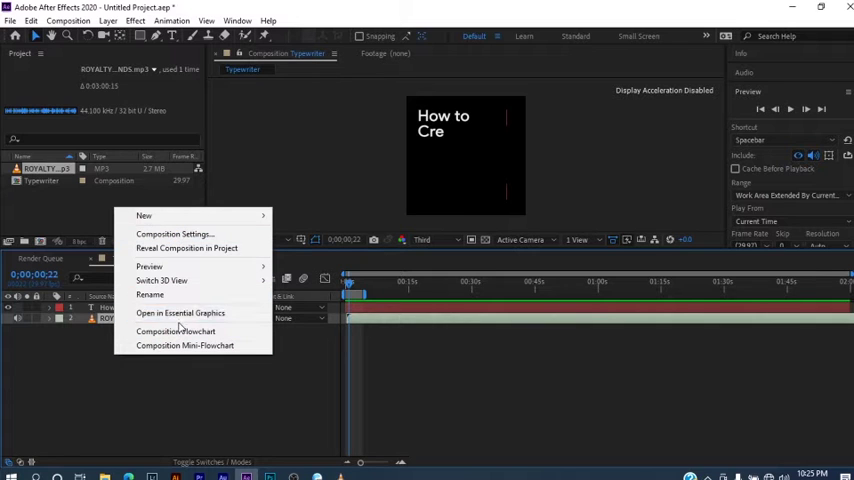
mouse_move(149, 294)
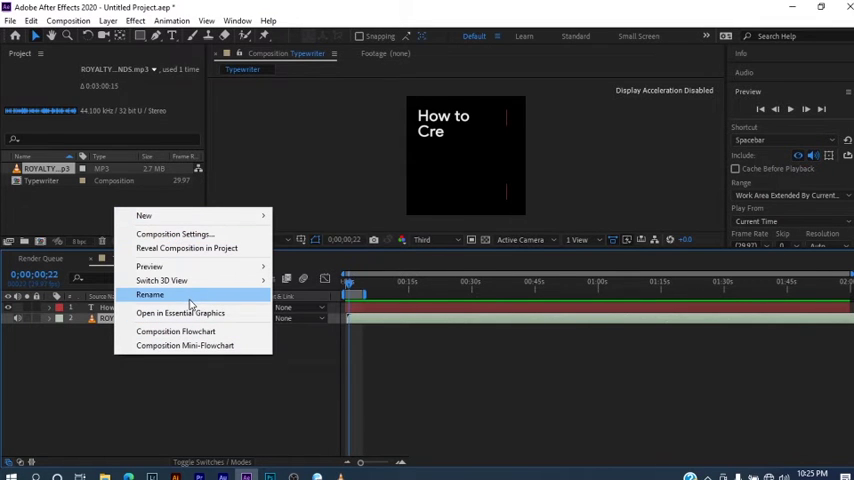
mouse_move(175, 216)
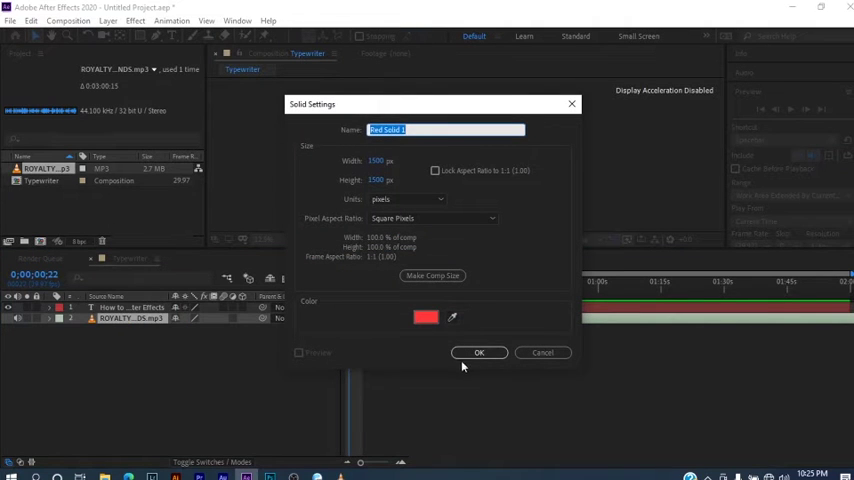
left_click(479, 352)
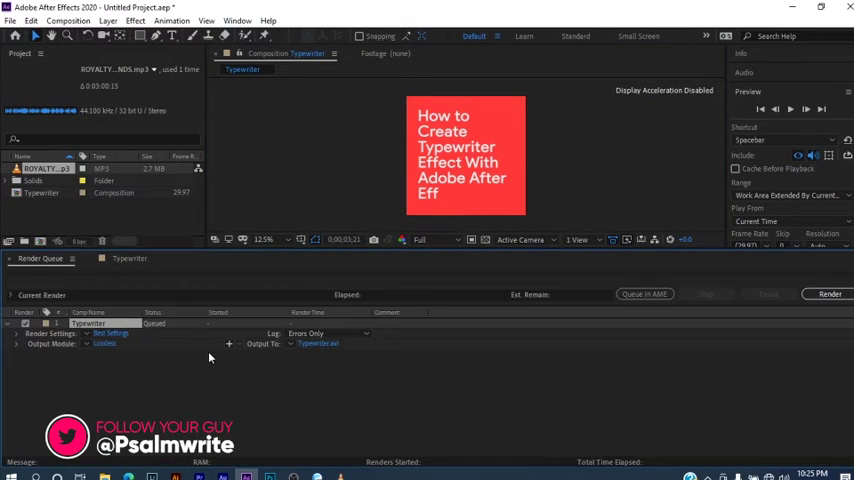
- Show the Lossless output module settings and its Channels choices for the queued render
left_click(104, 343)
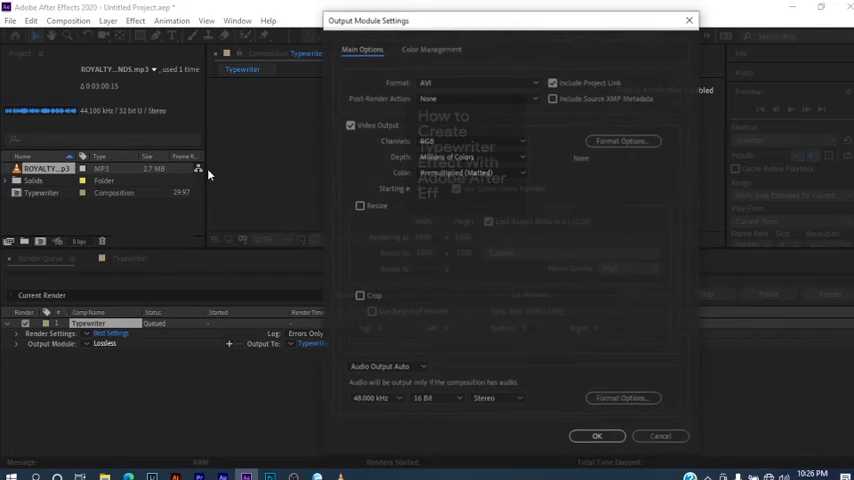
left_click(470, 140)
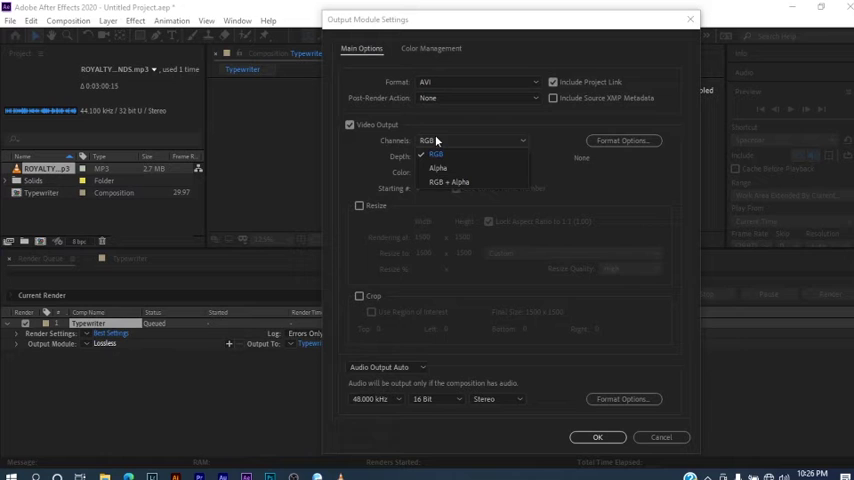
mouse_move(456, 187)
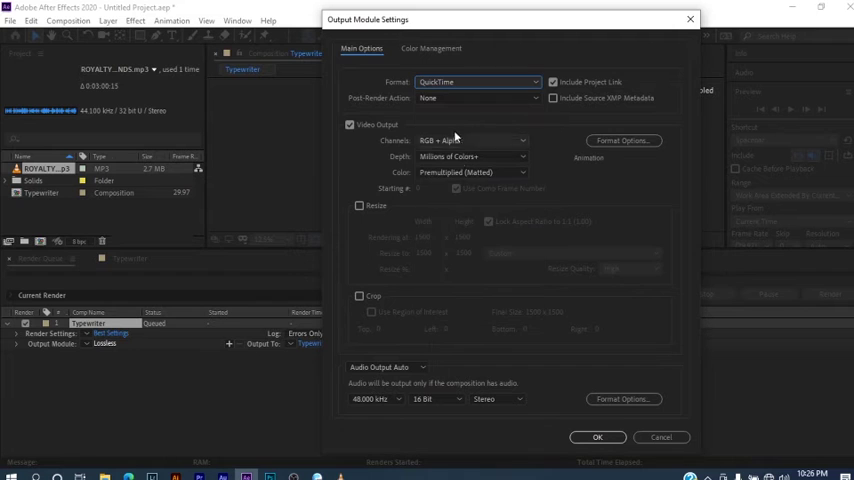
- Confirm QuickTime RGB + Alpha output and render the composition to Typewriter2.mov
left_click(597, 437)
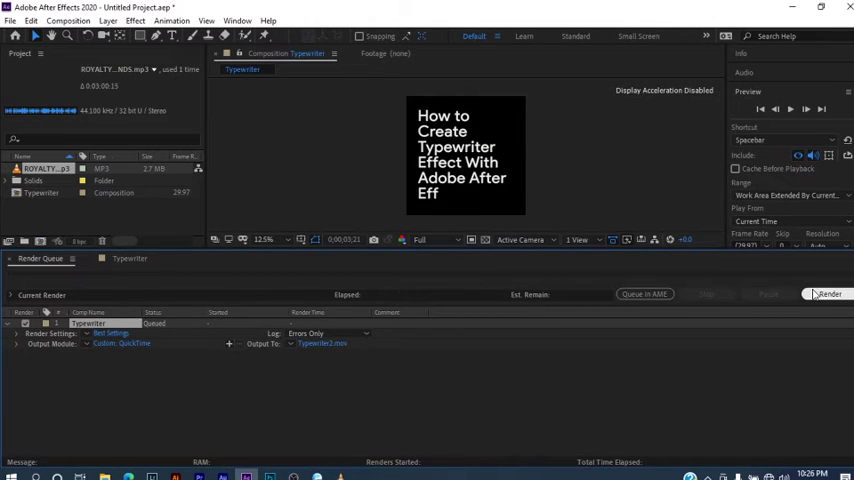
left_click(829, 293)
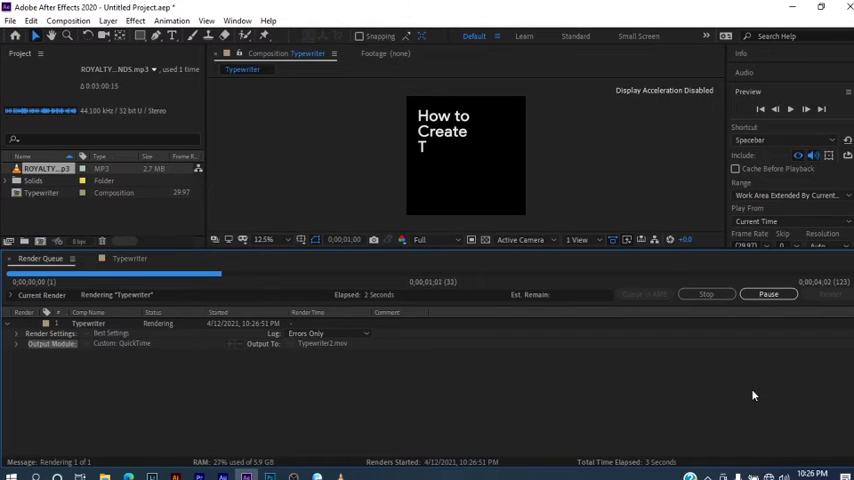